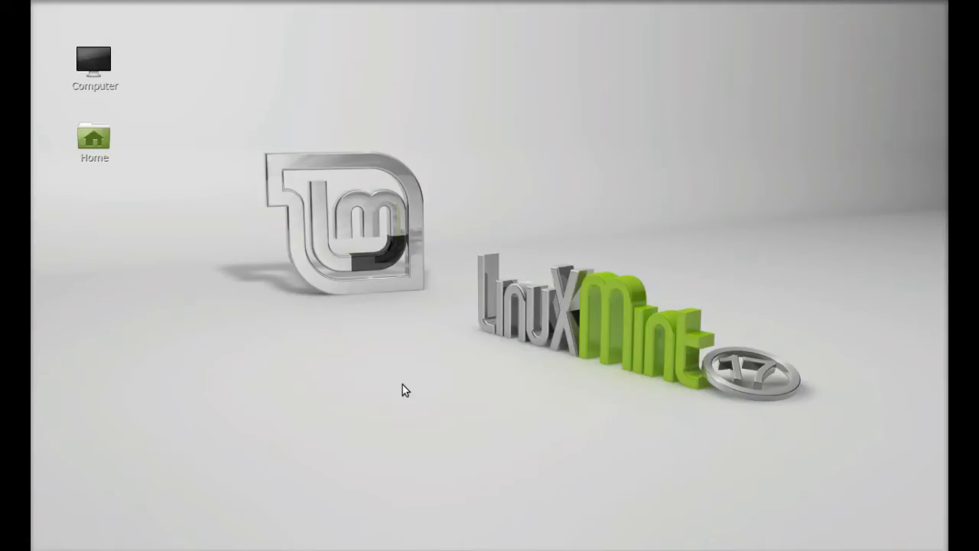
{"action": "mouse_move", "coordinate": [404, 385]}
{"action": "type", "text": "sudo add-apt-re"}
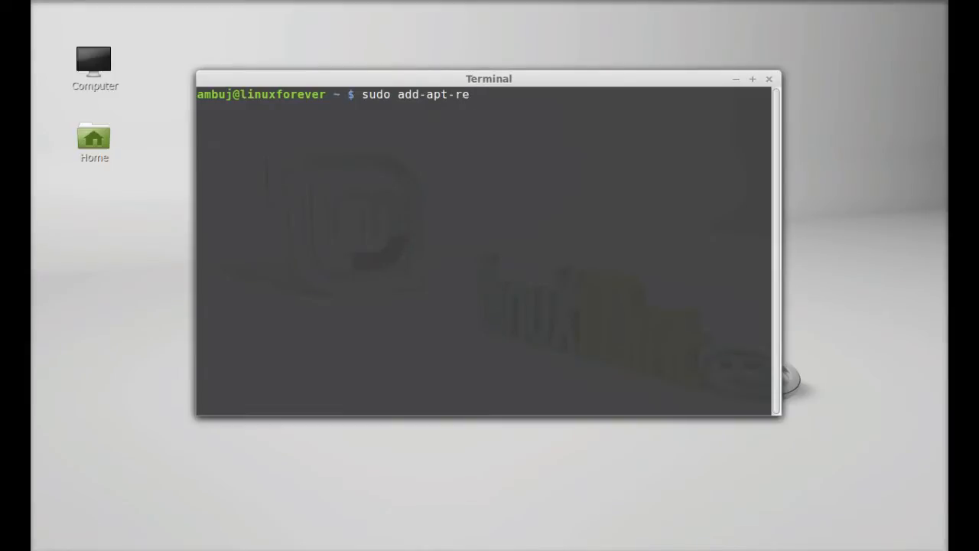
Add the ppa:smathot/cogscinl repository with add-apt-repository and import its signing key
{"action": "type", "text": "posito"}
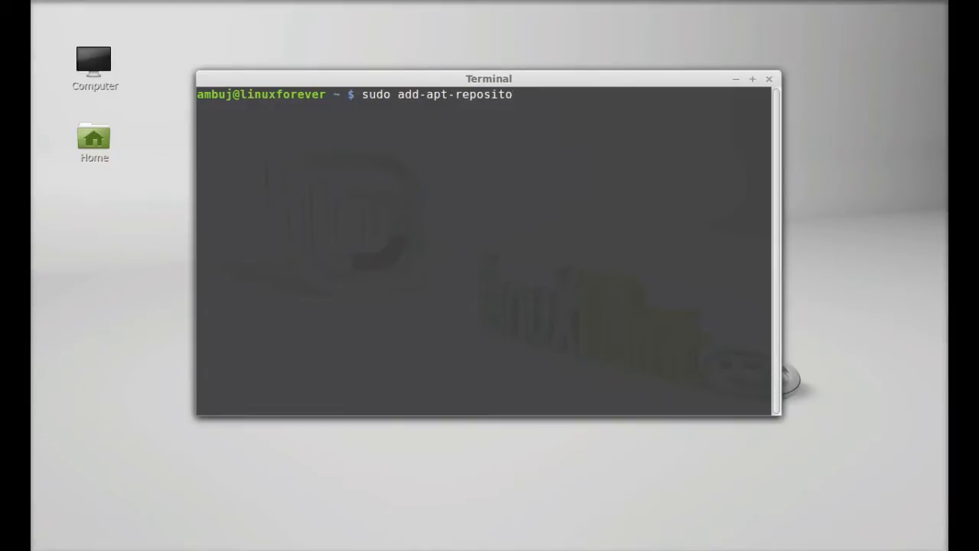
{"action": "type", "text": "ry ppa:"}
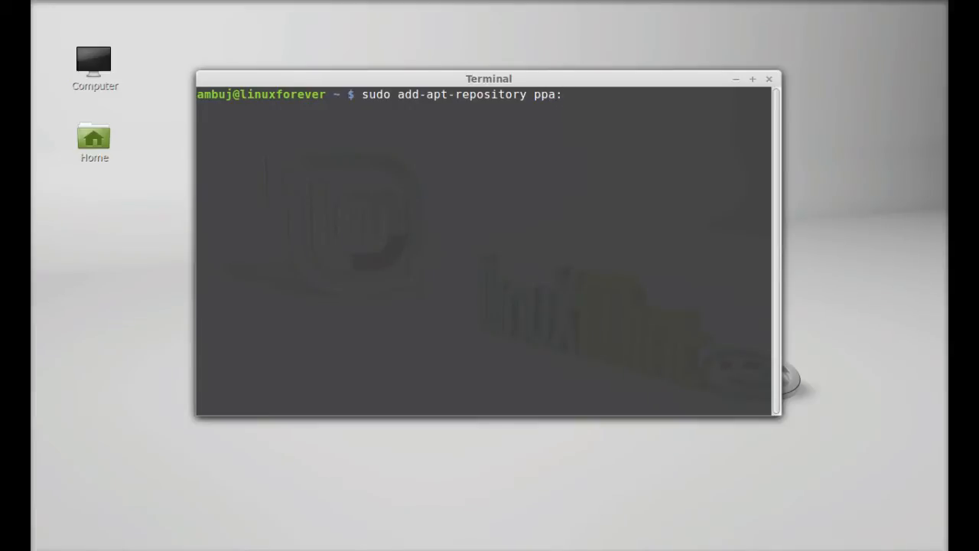
{"action": "type", "text": "sma"}
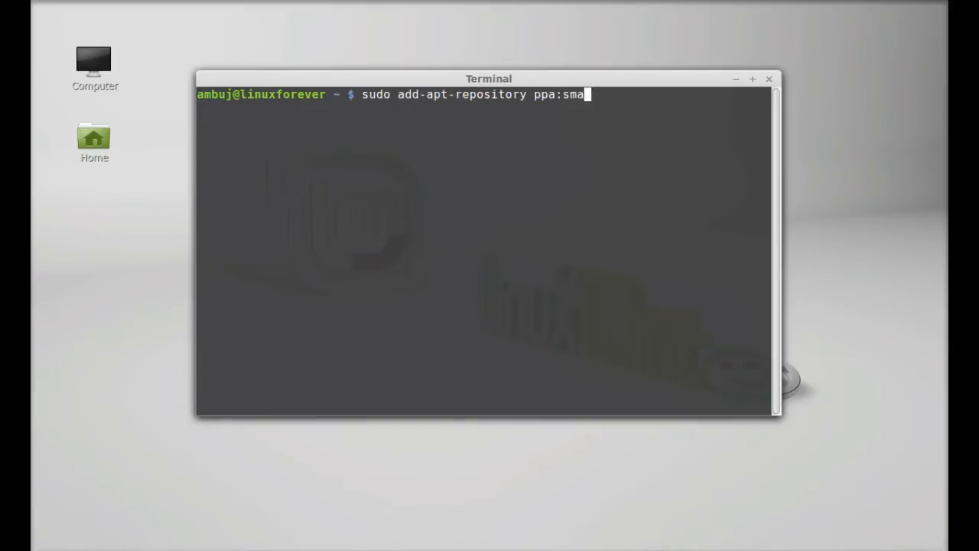
{"action": "type", "text": "thot"}
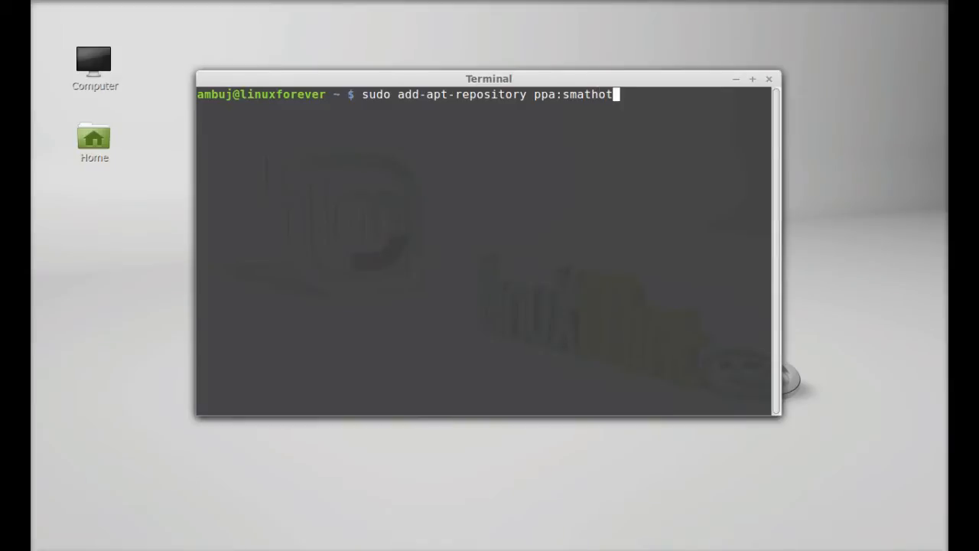
{"action": "type", "text": "/"}
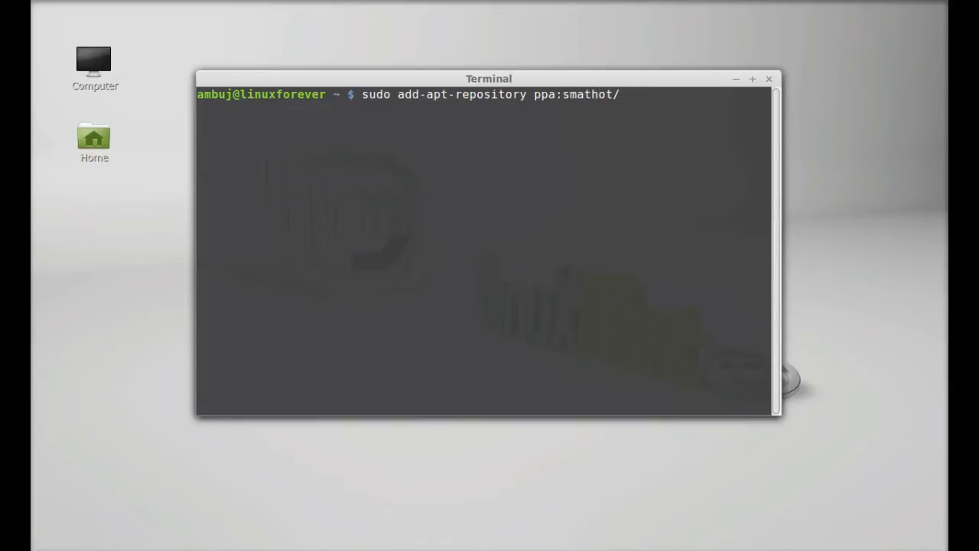
{"action": "type", "text": "cog"}
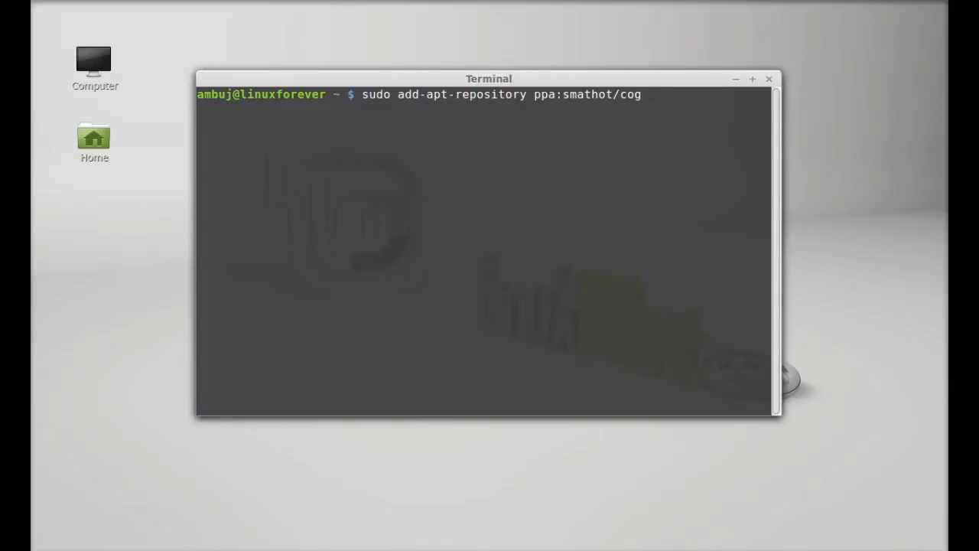
{"action": "type", "text": "s"}
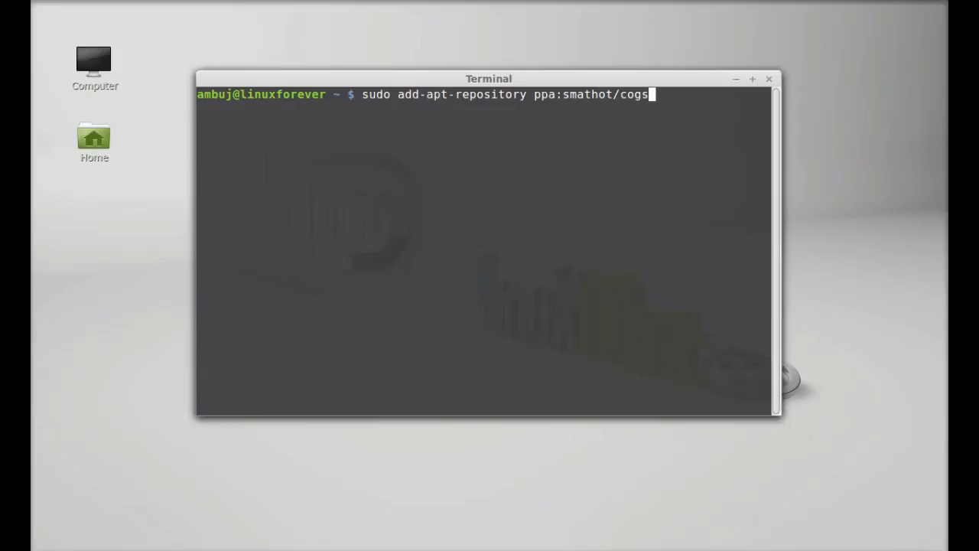
{"action": "type", "text": "inl"}
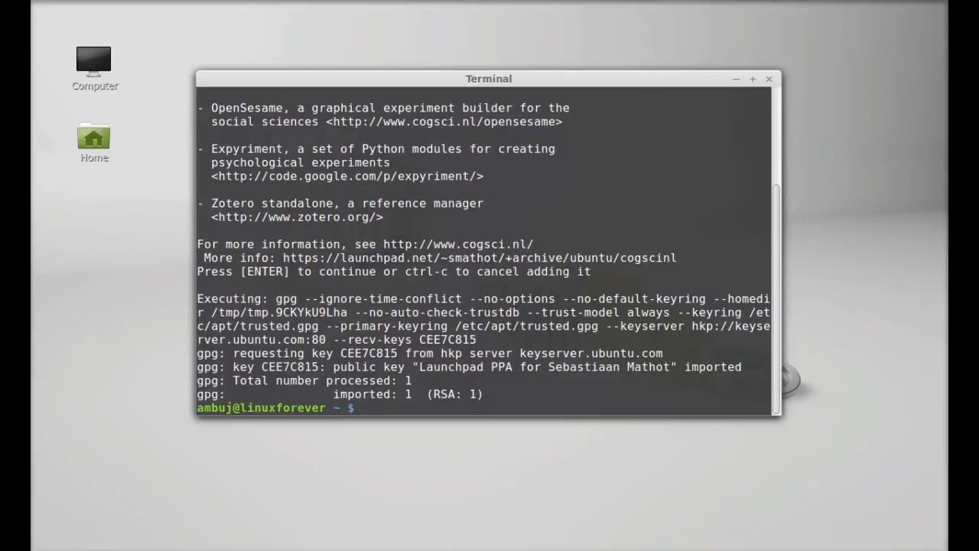
Run sudo apt-get update until package lists finish reading
{"action": "type", "text": "sudo"}
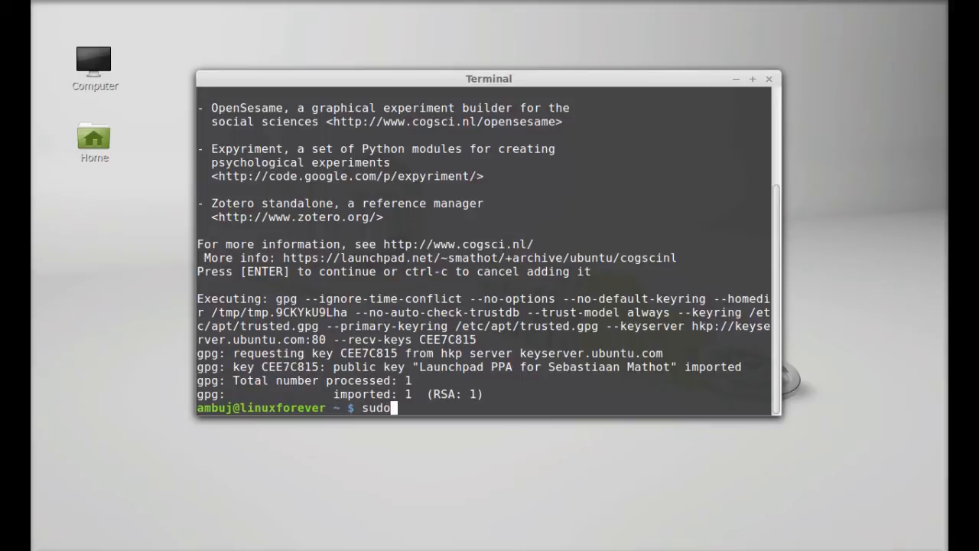
{"action": "type", "text": "apt-g"}
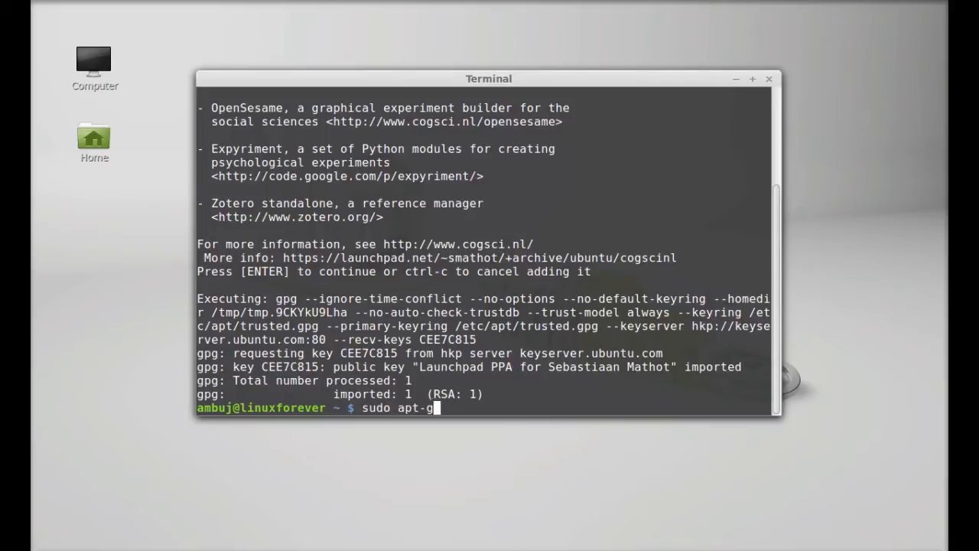
{"action": "type", "text": "et updat"}
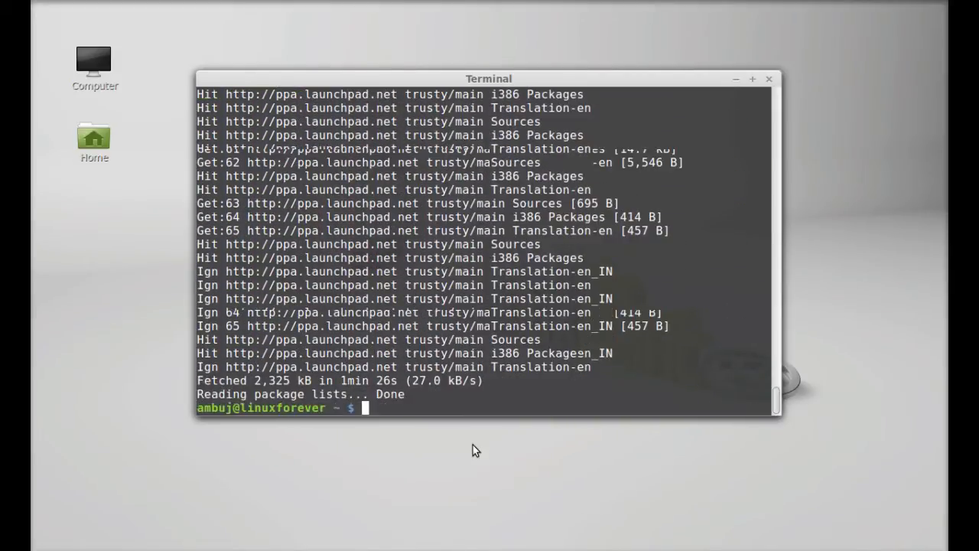
Install the zotero-standalone package with sudo apt-get install, extracting it to /opt/zotero
{"action": "type", "text": "s"}
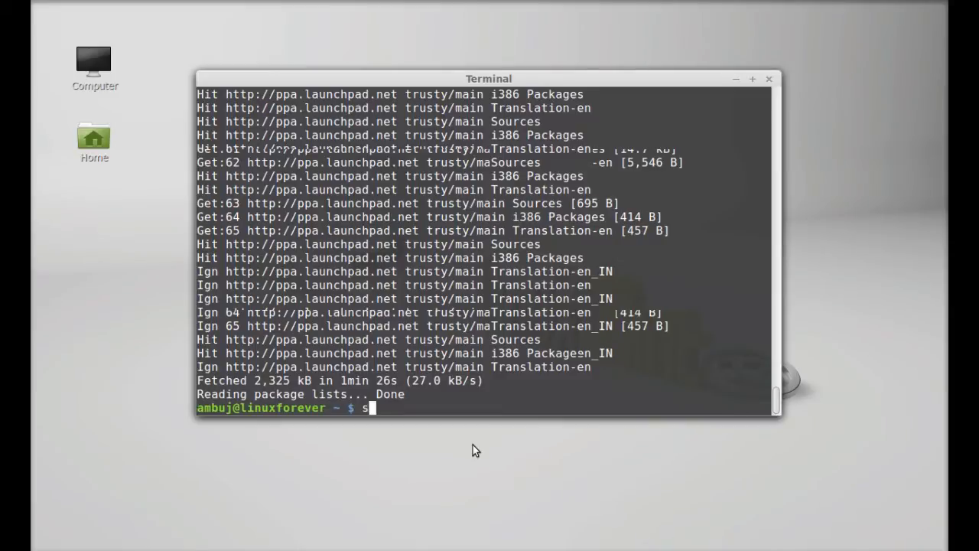
{"action": "type", "text": "udo"}
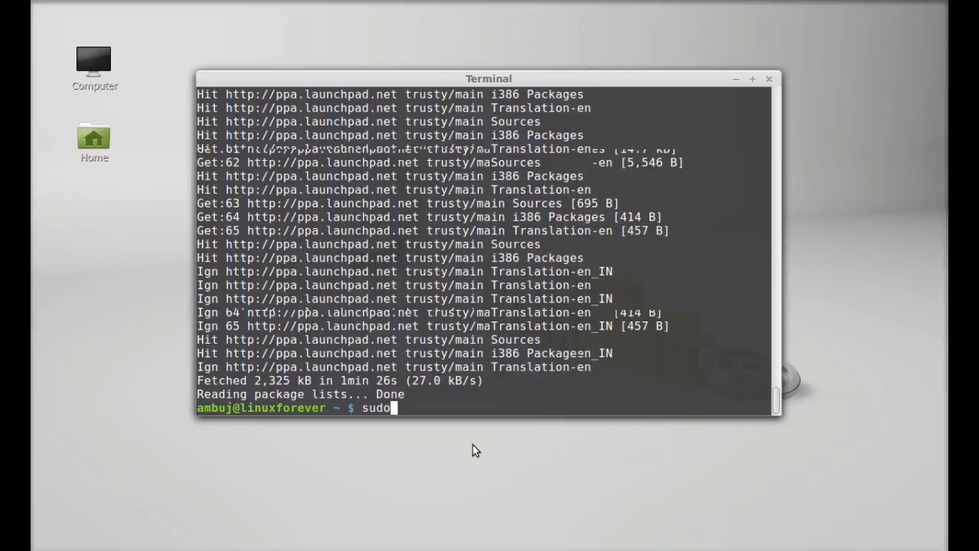
{"action": "type", "text": "apt-get"}
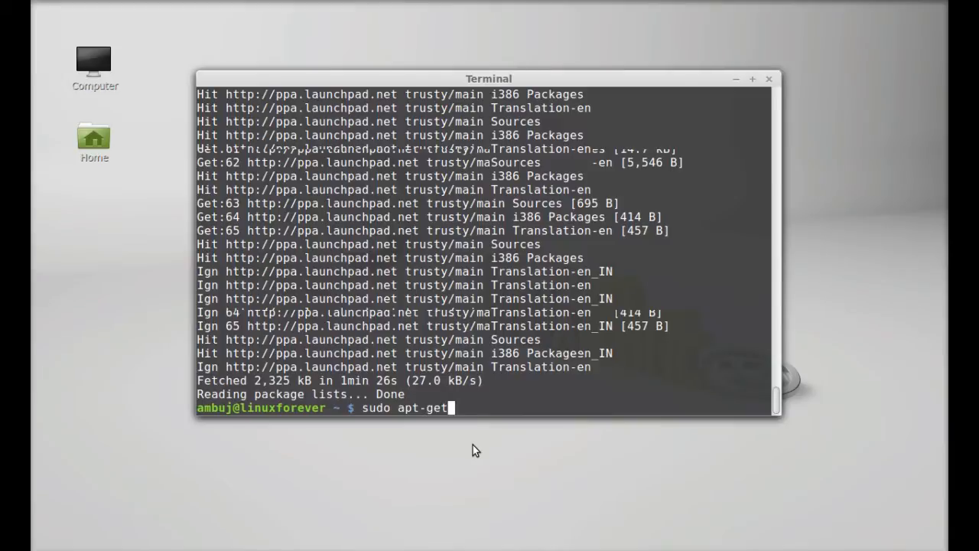
{"action": "type", "text": "install"}
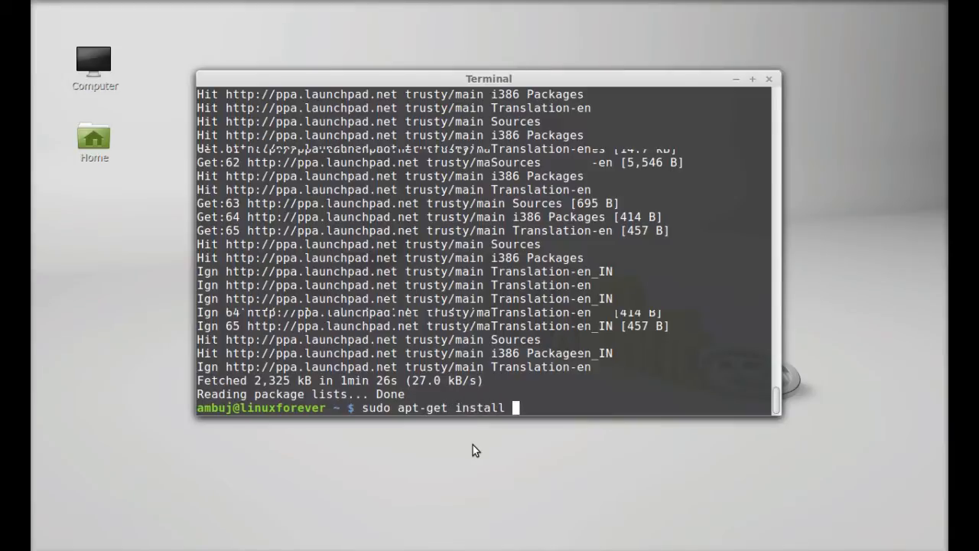
{"action": "type", "text": "zo"}
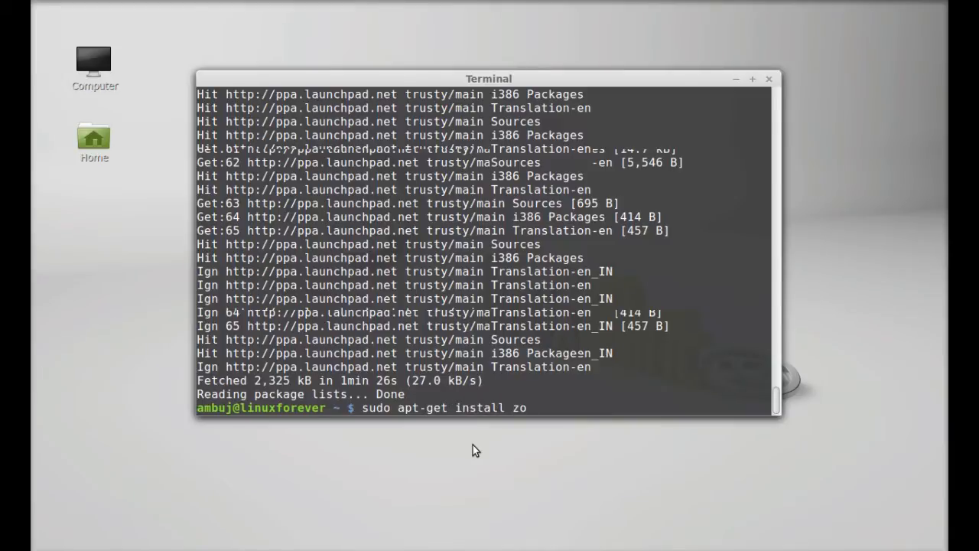
{"action": "type", "text": "ter"}
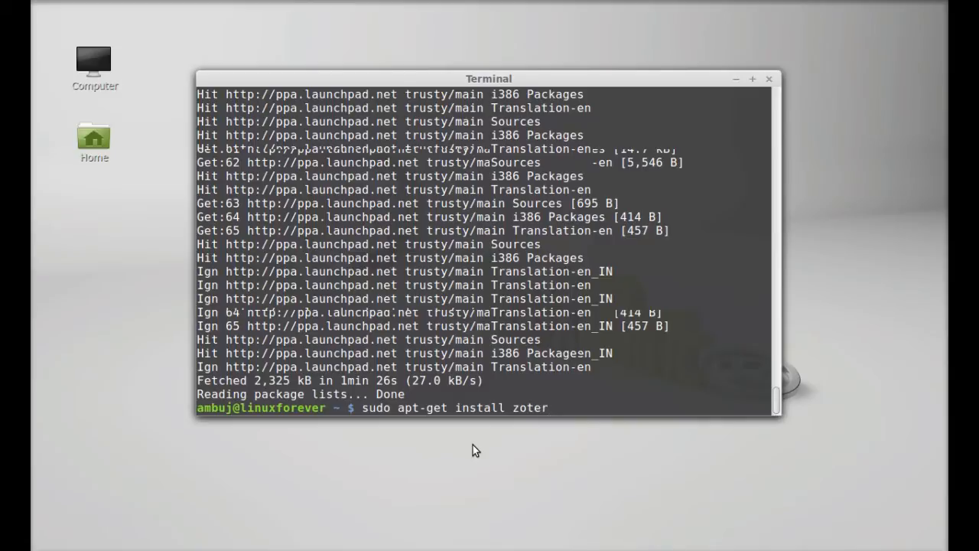
{"action": "type", "text": "o"}
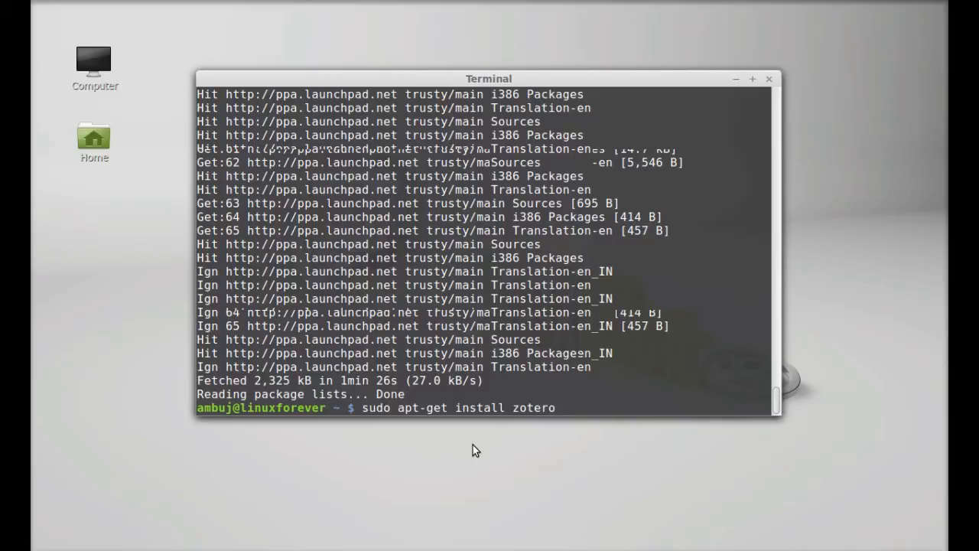
{"action": "type", "text": "-stand"}
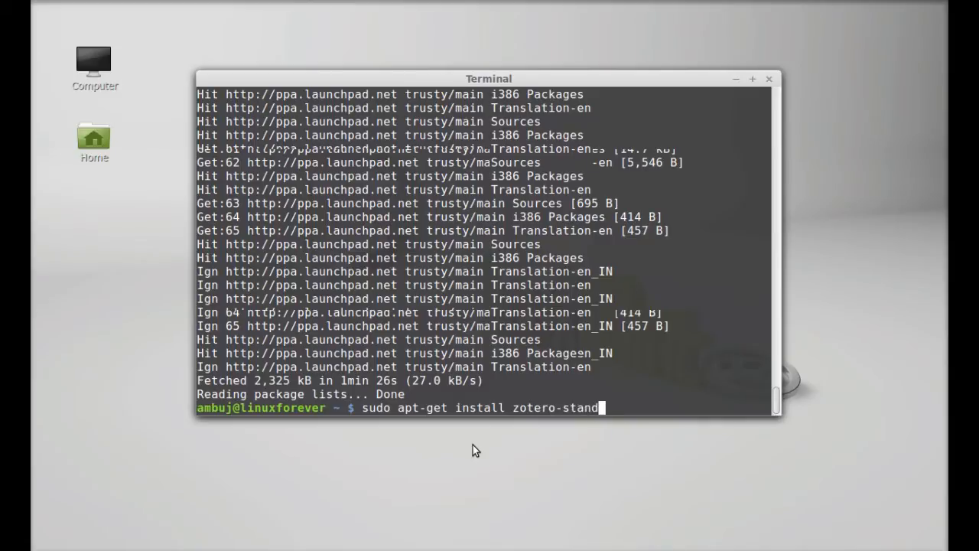
{"action": "type", "text": "al"}
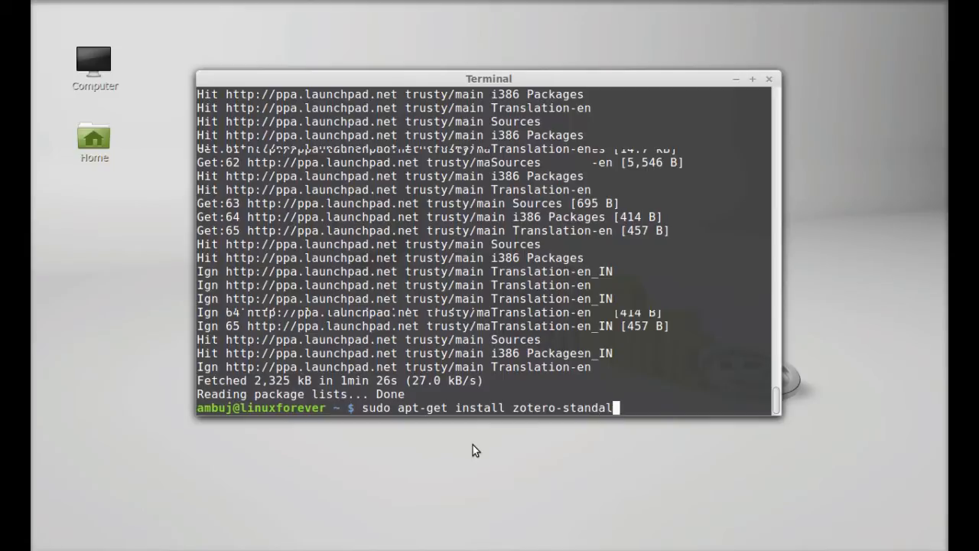
{"action": "type", "text": "one"}
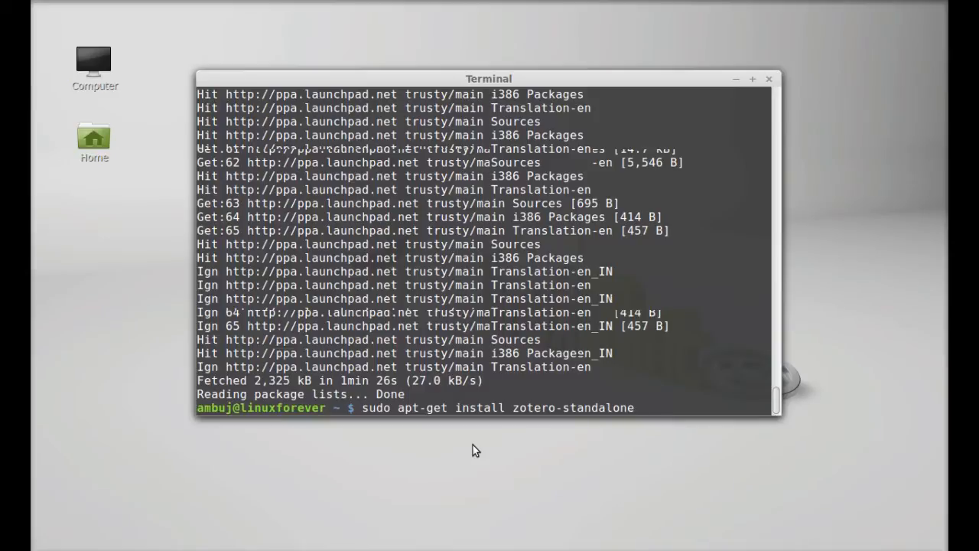
{"action": "key", "text": "Return"}
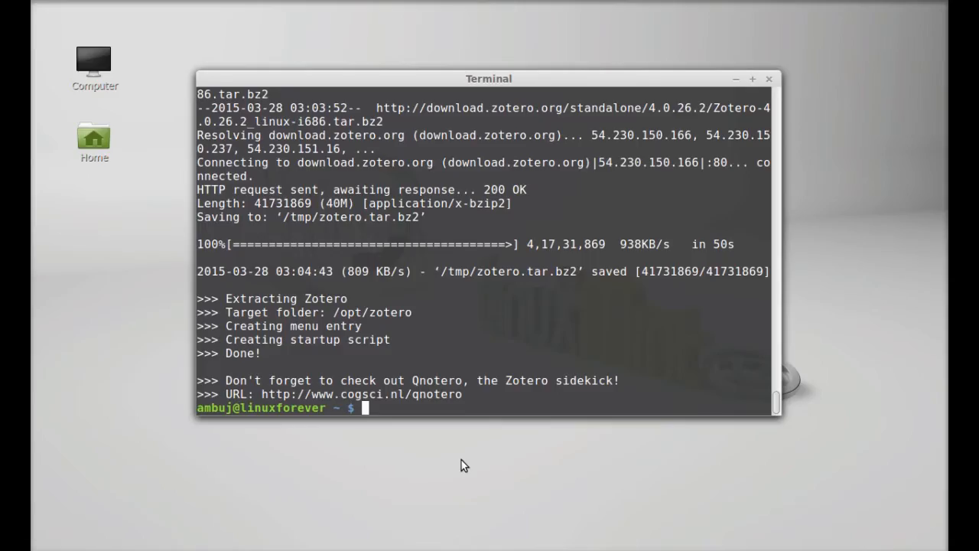
{"action": "mouse_move", "coordinate": [523, 411]}
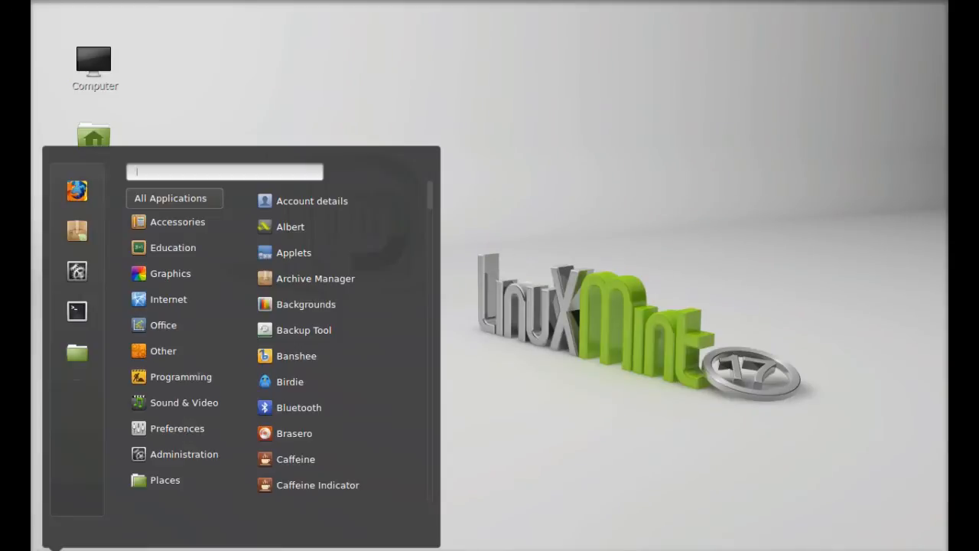
Search 'zotero' in the Cinnamon menu and launch the Zotero entry
{"action": "type", "text": "z"}
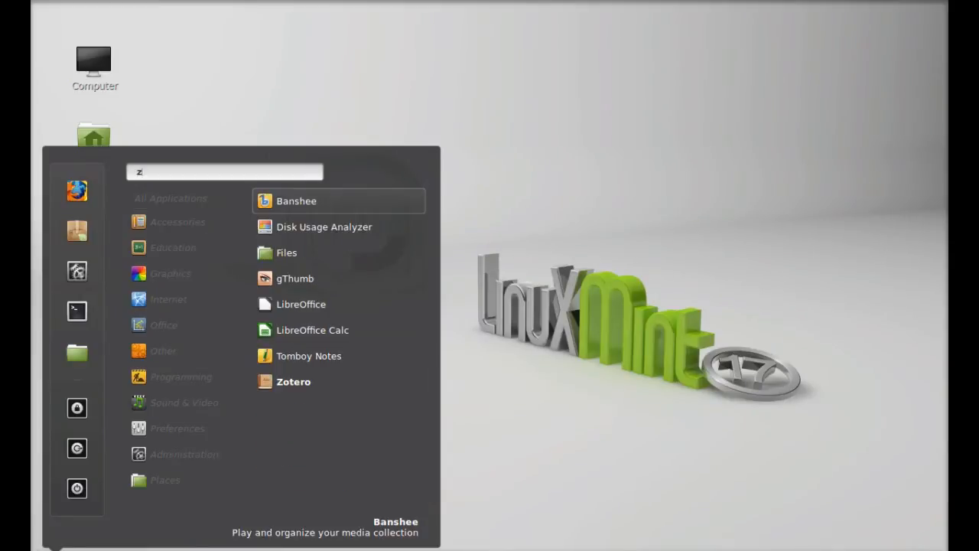
{"action": "type", "text": "oter"}
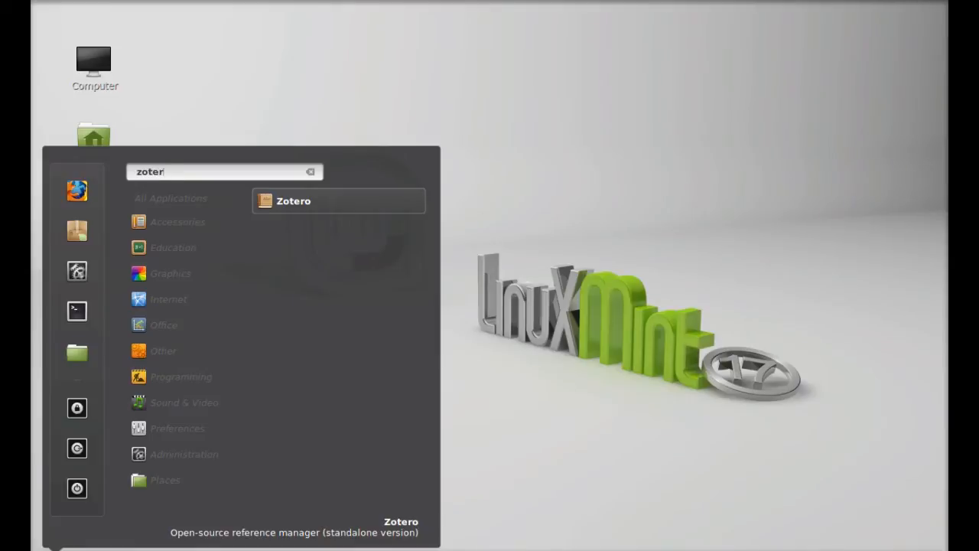
{"action": "type", "text": "o"}
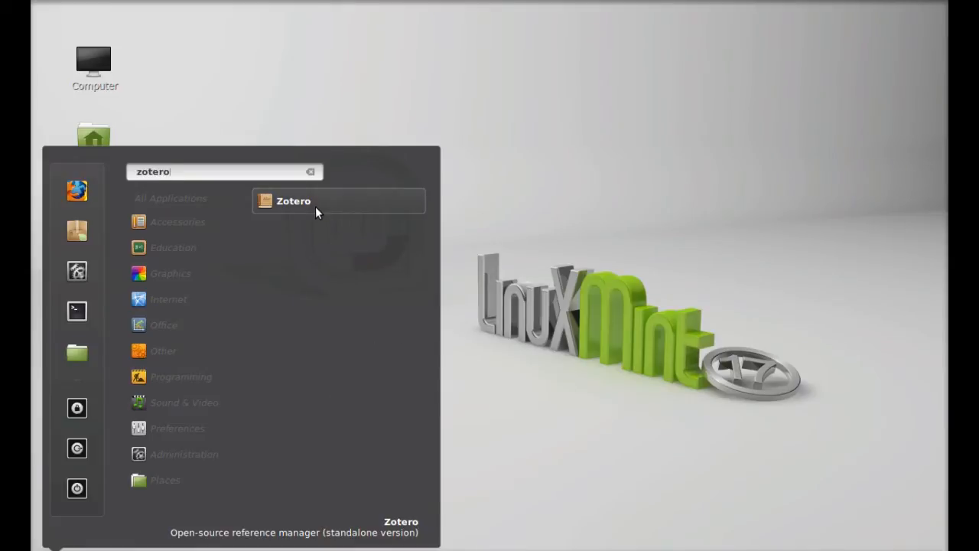
{"action": "left_click", "coordinate": [293, 200]}
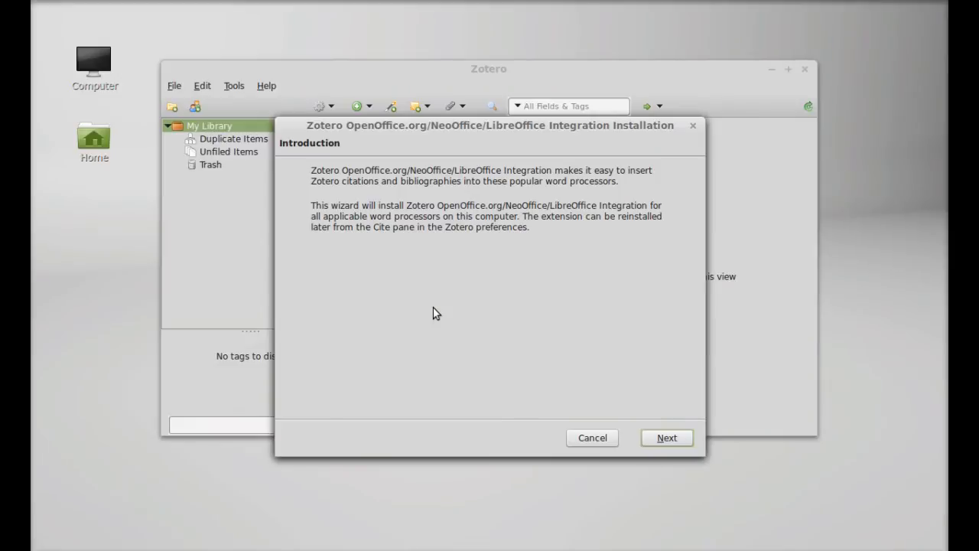
{"action": "mouse_move", "coordinate": [452, 149]}
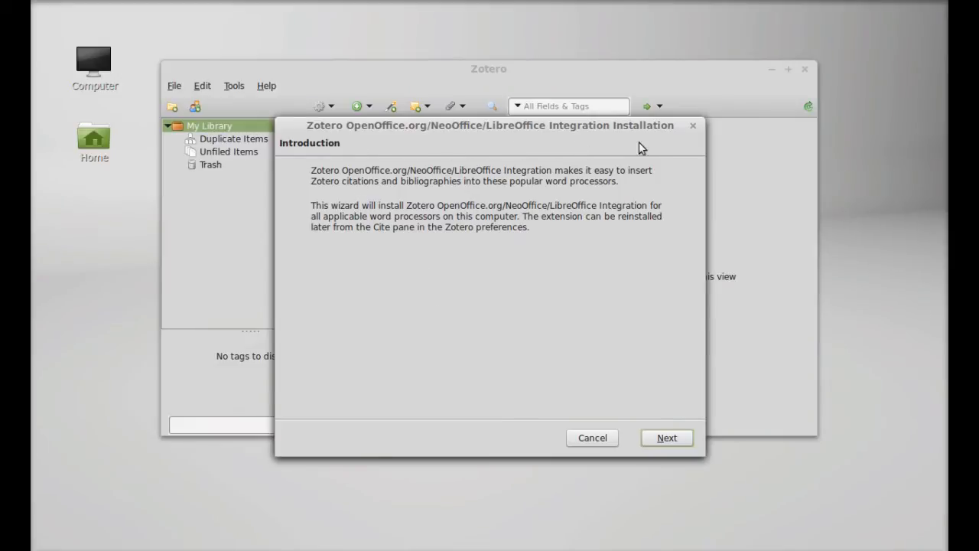
{"action": "mouse_move", "coordinate": [503, 402]}
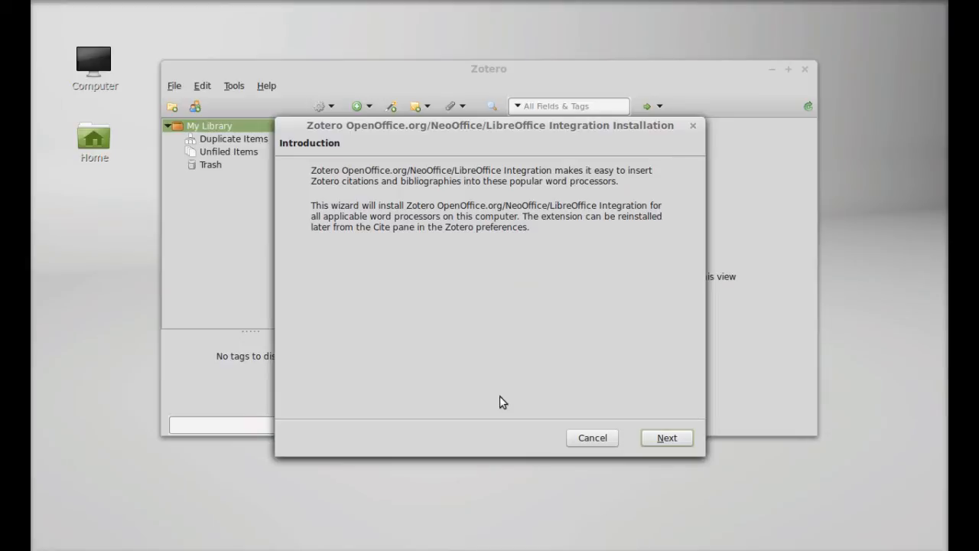
{"action": "mouse_move", "coordinate": [558, 417]}
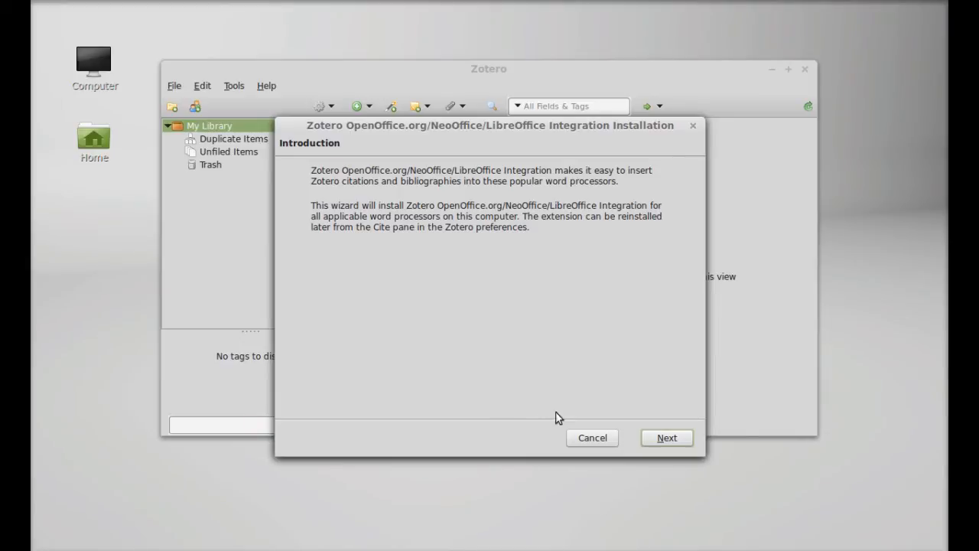
Cancel the LibreOffice integration wizard and confirm skipping the installation
{"action": "left_click", "coordinate": [591, 437]}
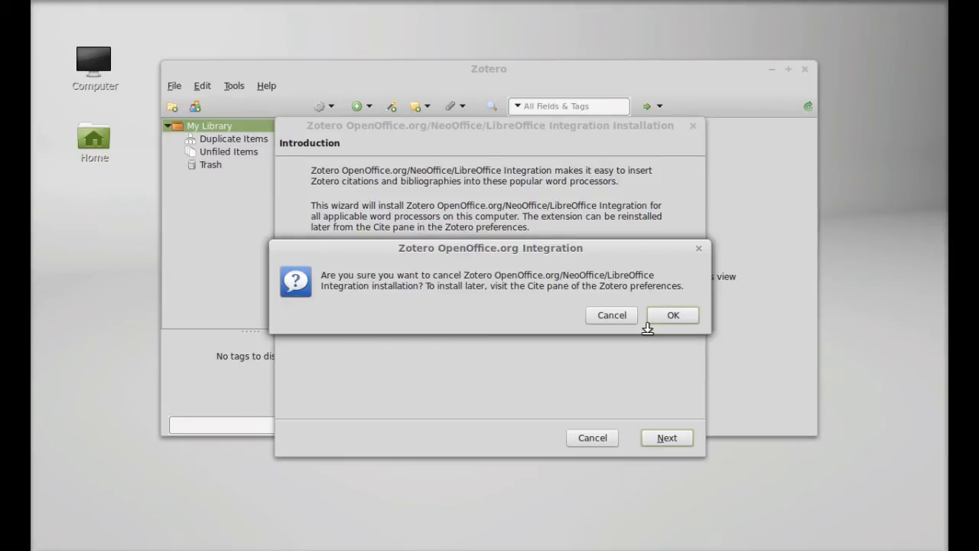
{"action": "left_click", "coordinate": [673, 315]}
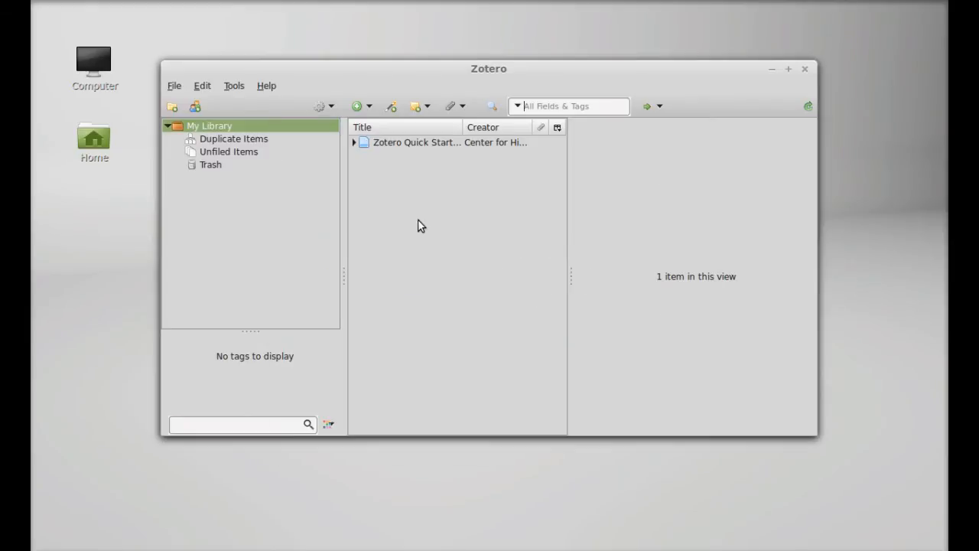
{"action": "mouse_move", "coordinate": [335, 166]}
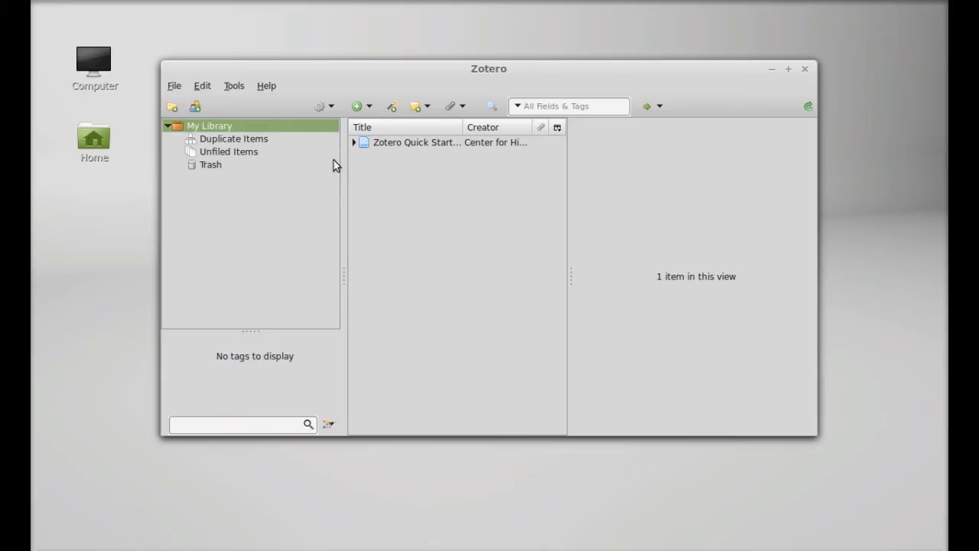
{"action": "mouse_move", "coordinate": [267, 90]}
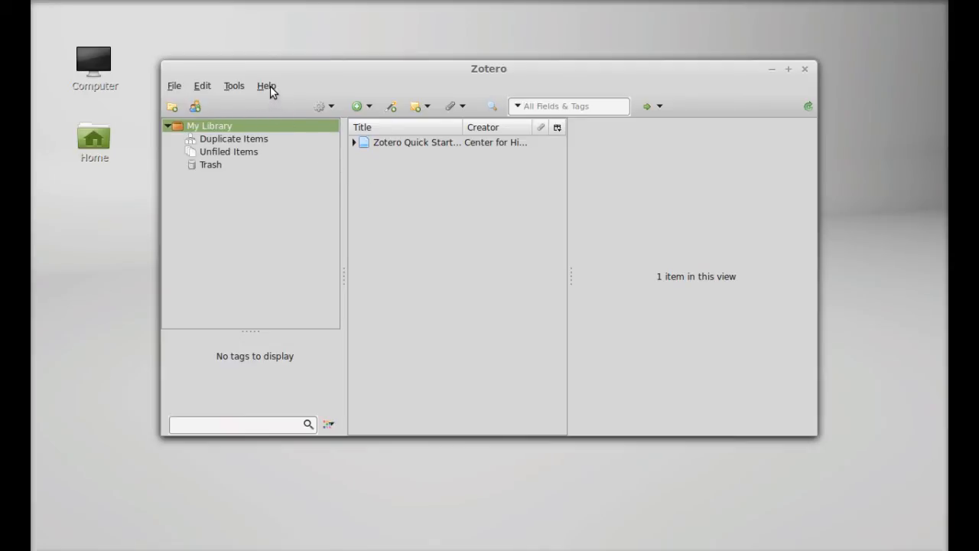
{"action": "left_click", "coordinate": [265, 86]}
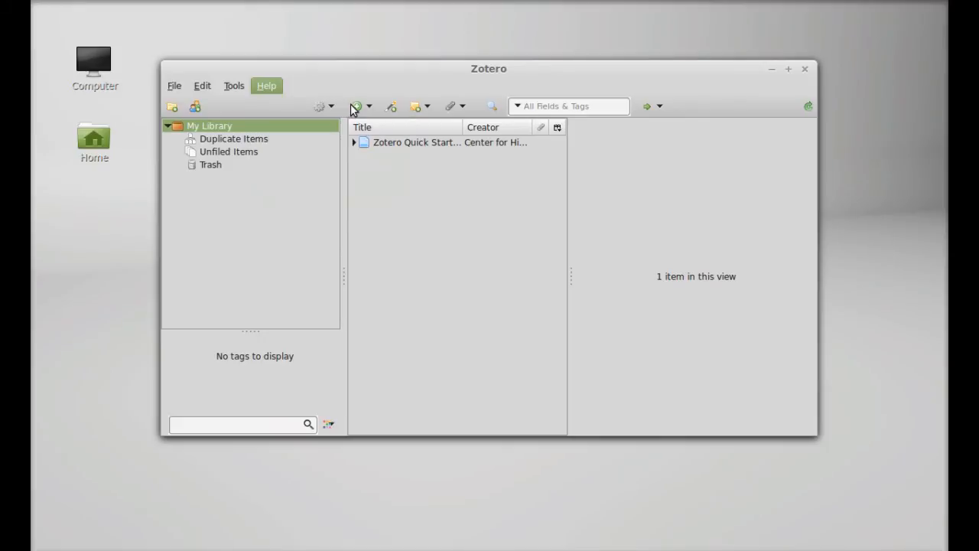
{"action": "mouse_move", "coordinate": [470, 85]}
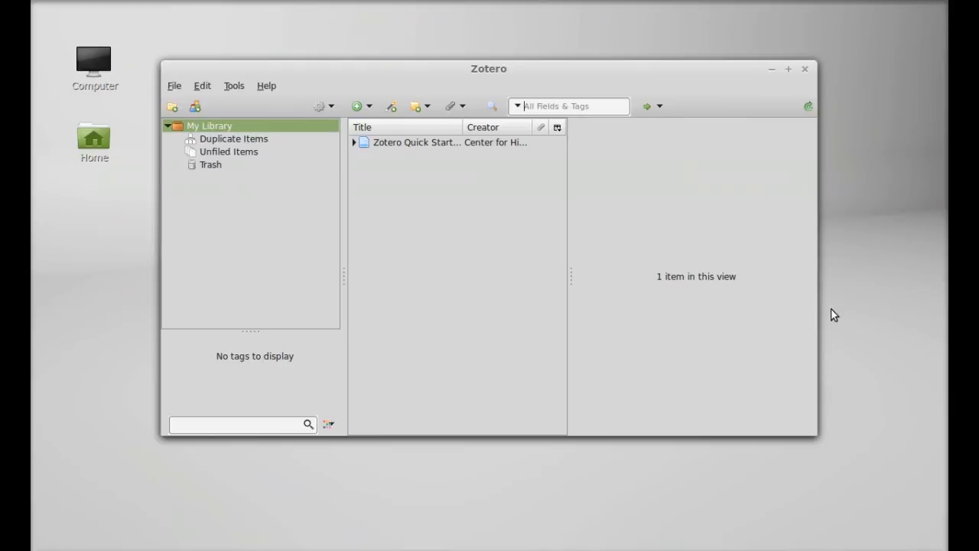
{"action": "mouse_move", "coordinate": [567, 505]}
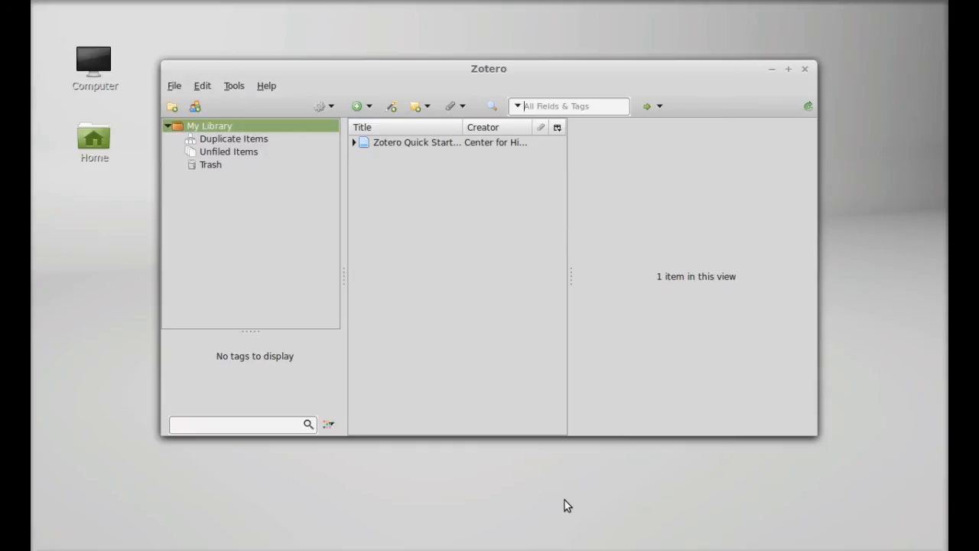
{"action": "mouse_move", "coordinate": [749, 479]}
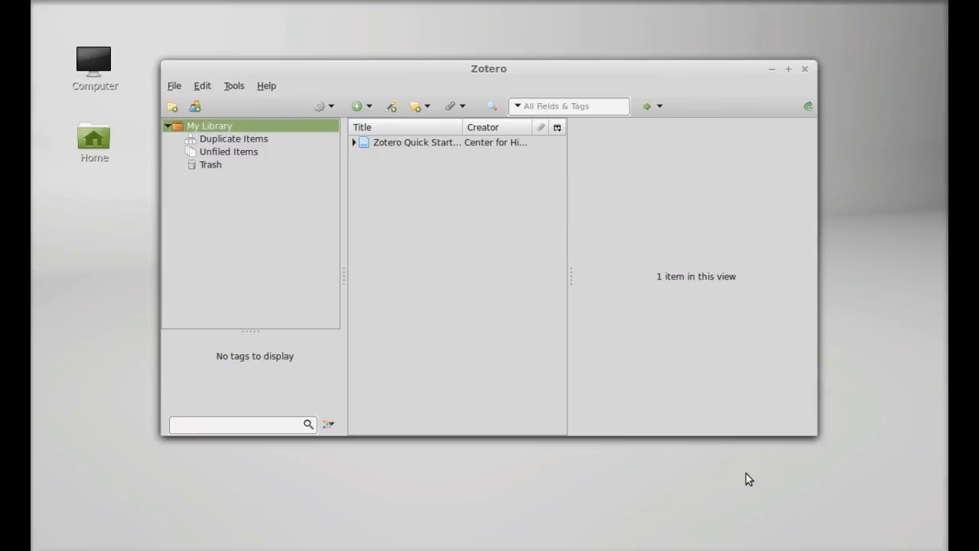
{"action": "mouse_move", "coordinate": [818, 489]}
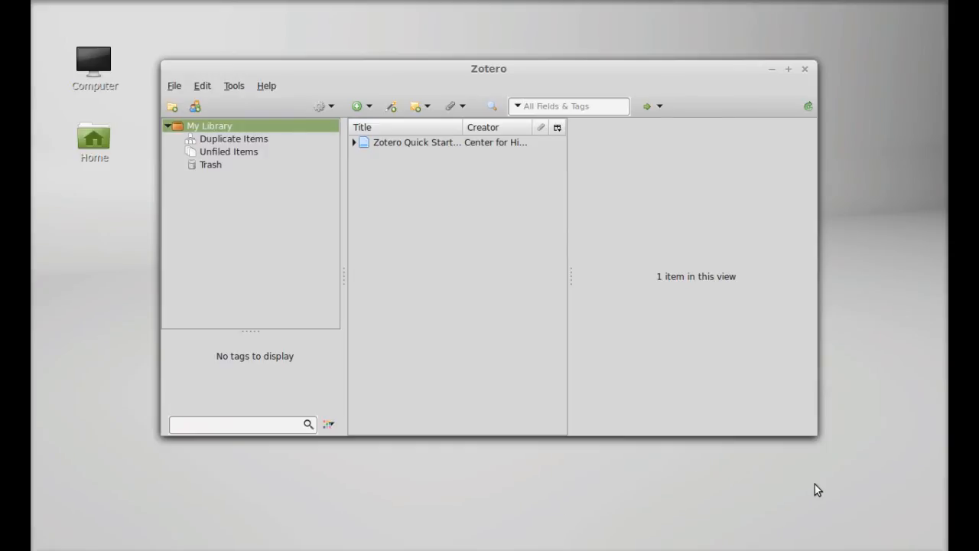
{"action": "mouse_move", "coordinate": [863, 548]}
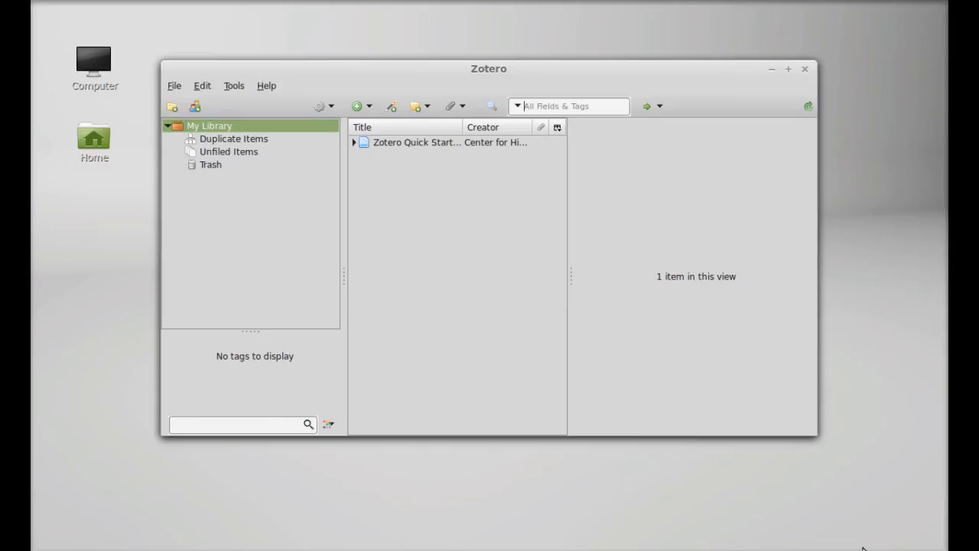